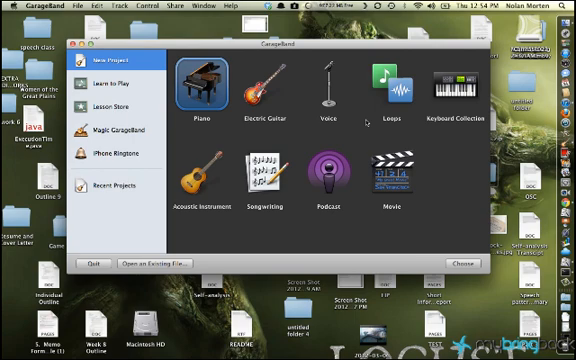
mouse_move(368, 122)
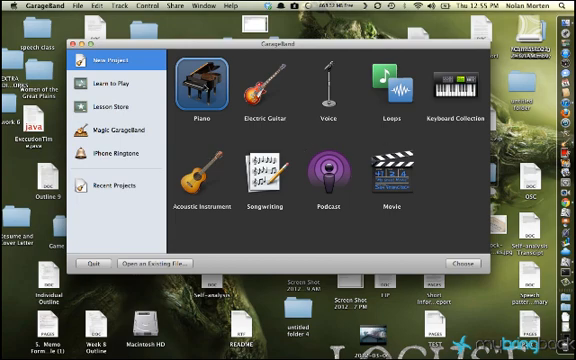
Step: Start a project from the Piano template and create it as 'My Song 6'
click(190, 88)
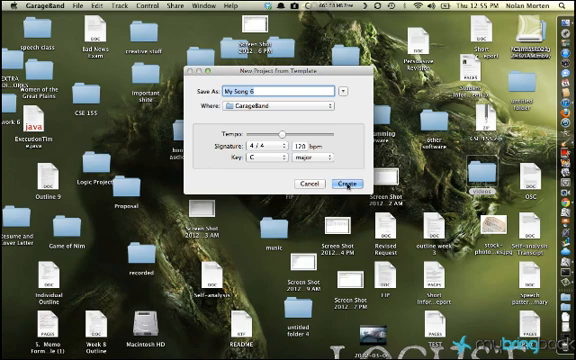
click(348, 183)
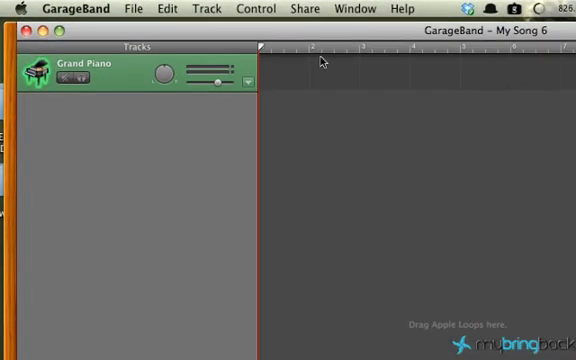
click(352, 8)
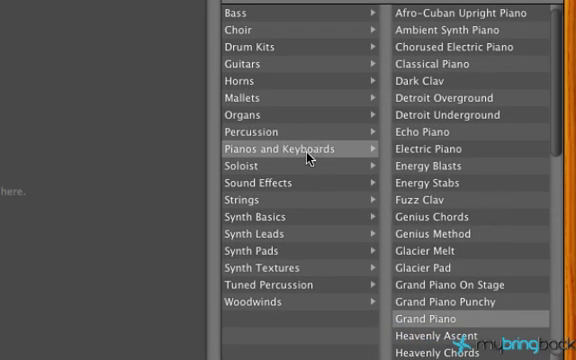
mouse_move(305, 155)
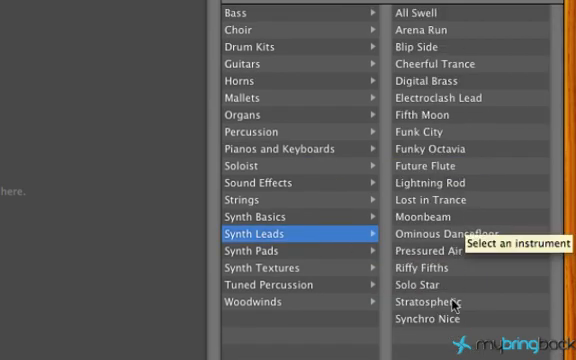
mouse_move(453, 290)
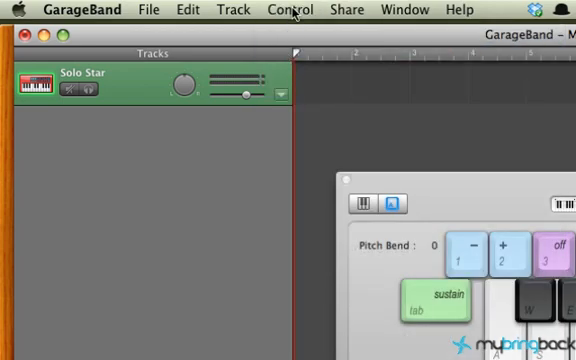
mouse_move(293, 12)
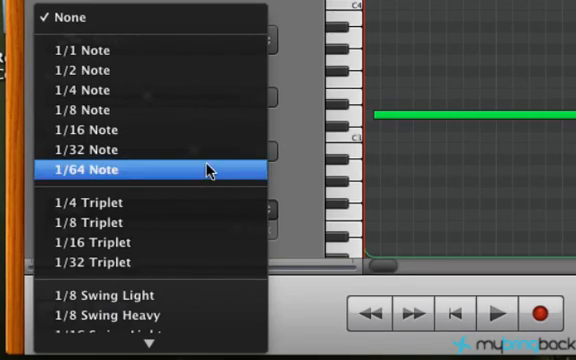
mouse_move(207, 130)
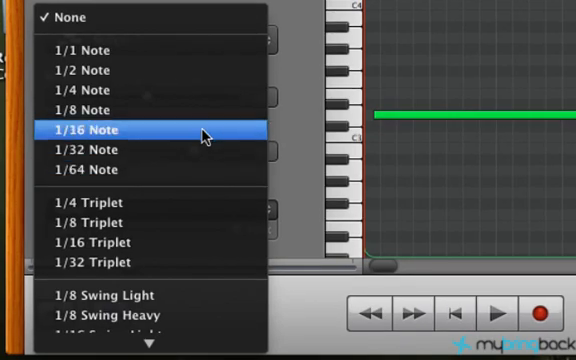
mouse_move(207, 49)
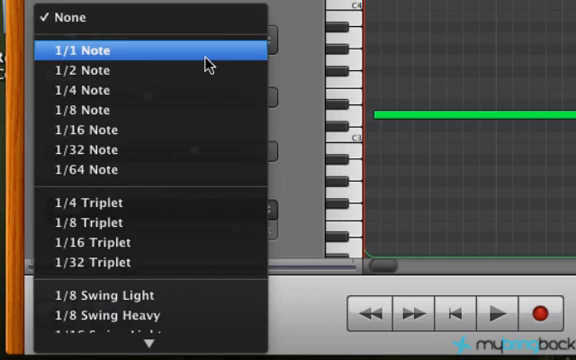
Step: Choose a note value from the Quantize Note Timing pop-up for the Solo Star notes
click(90, 48)
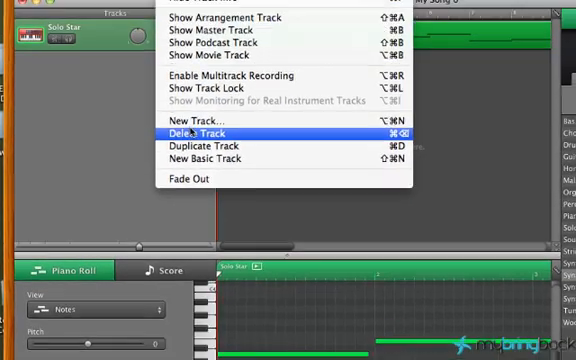
Step: Add a new Software Instrument track with Grand Piano below Solo Star
click(192, 122)
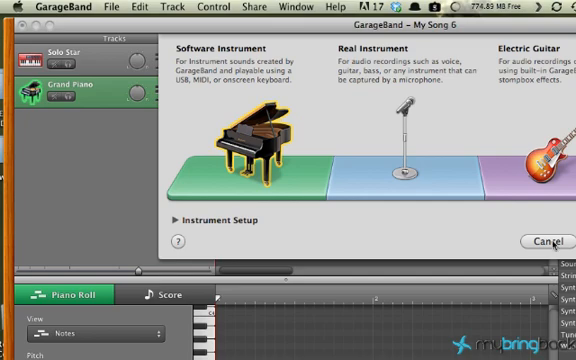
click(548, 241)
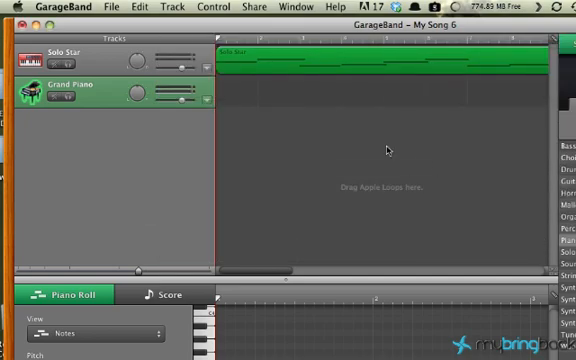